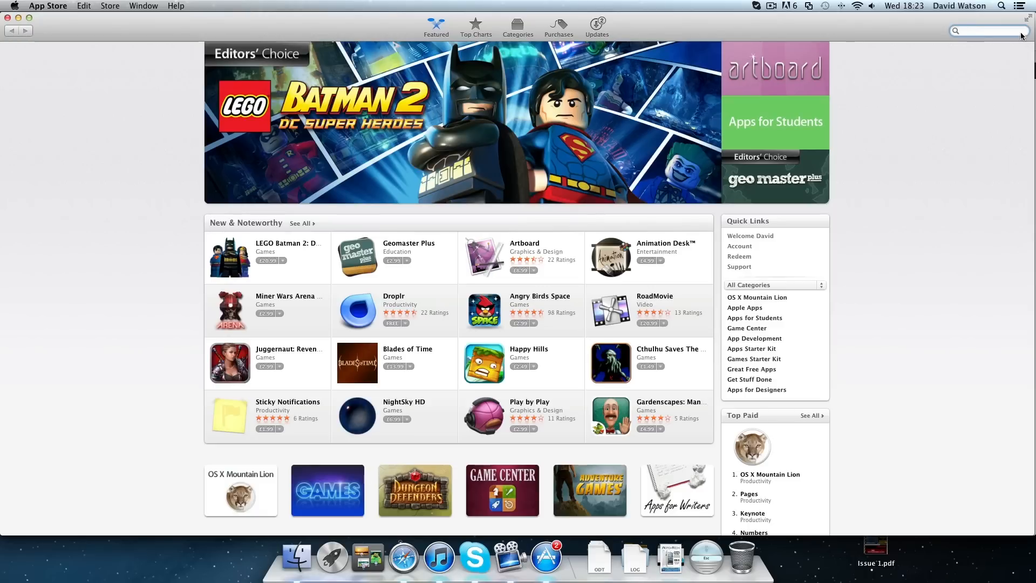
# Quit App Store so Safari's Google UK home page shows again.
pyautogui.click(984, 30)
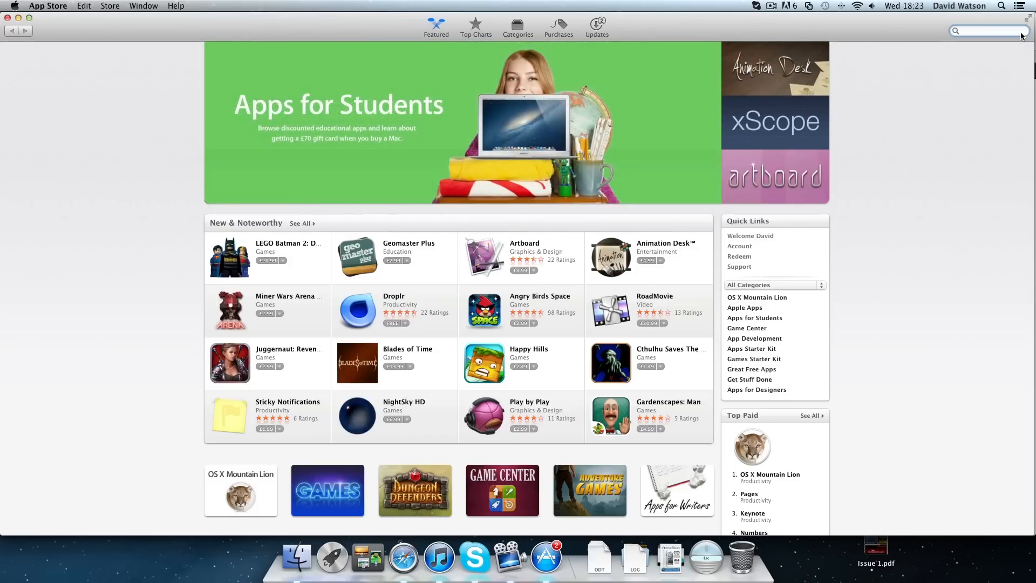
pyautogui.click(988, 30)
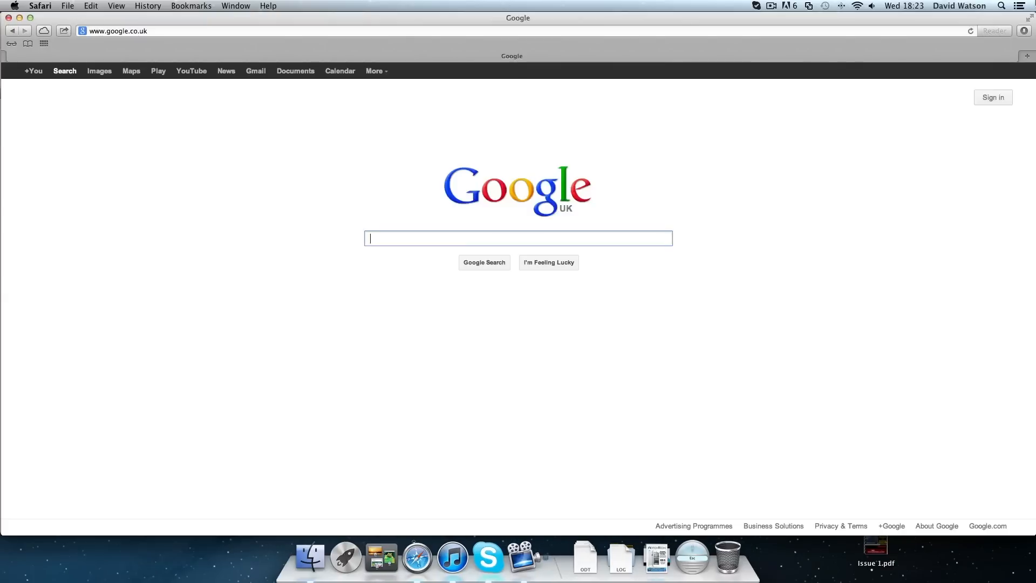
# Launch App Store via Spotlight and search 'the unarchiver', showing it installed, then show Launchpad.
pyautogui.write('app s')
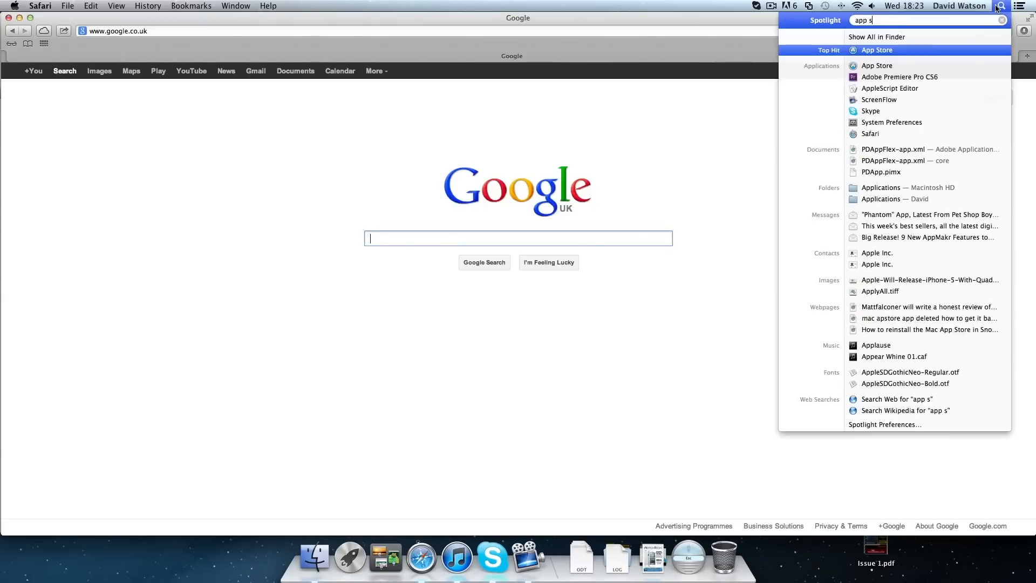
pyautogui.click(877, 50)
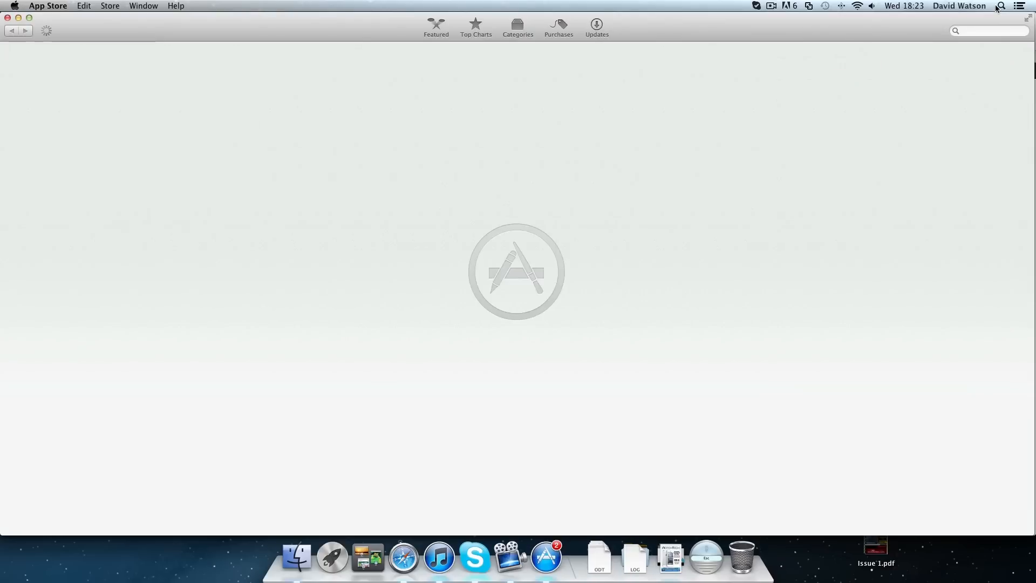
pyautogui.click(988, 30)
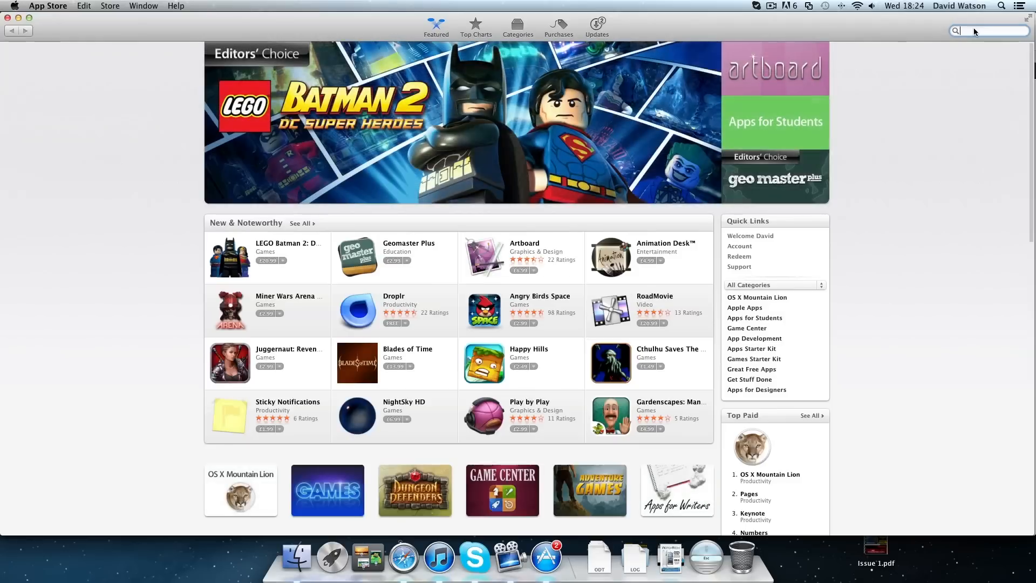
pyautogui.write('the unard')
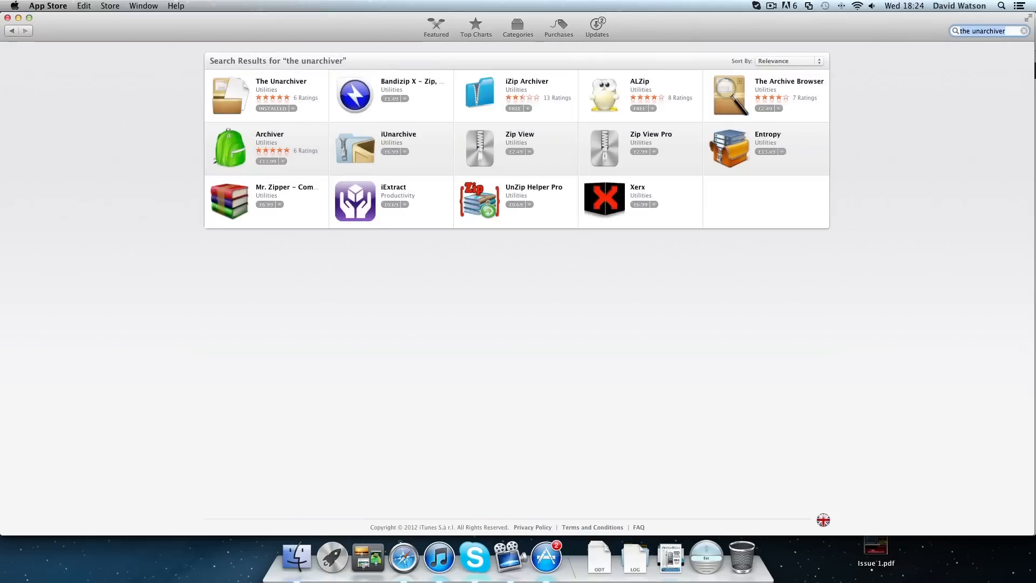
pyautogui.moveTo(316, 46)
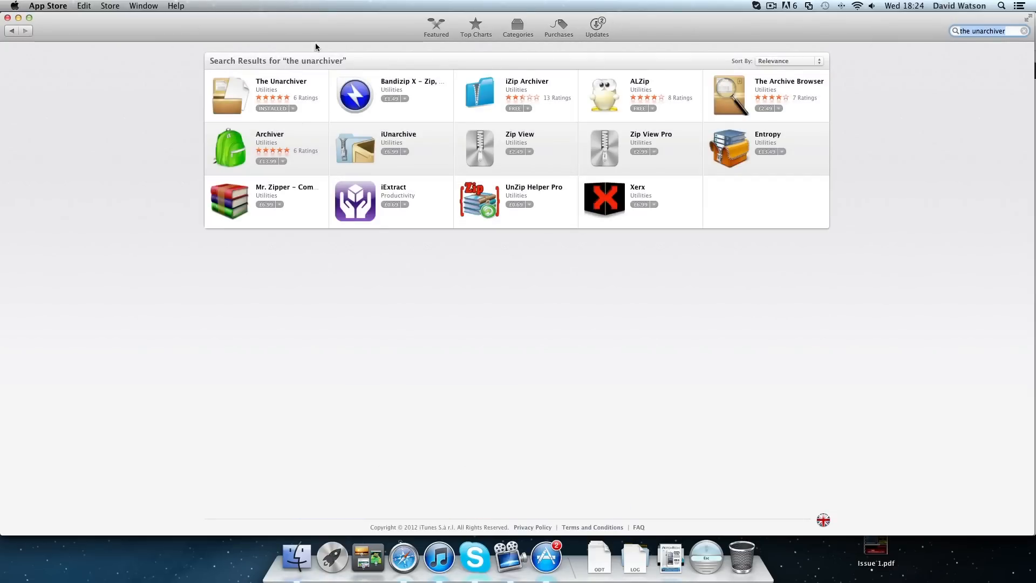
pyautogui.moveTo(251, 123)
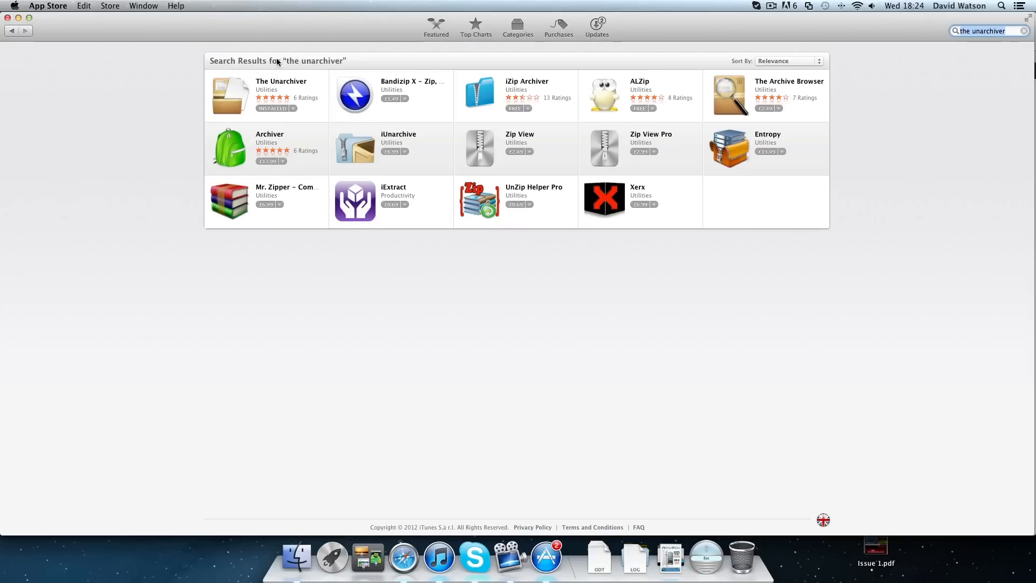
pyautogui.moveTo(331, 556)
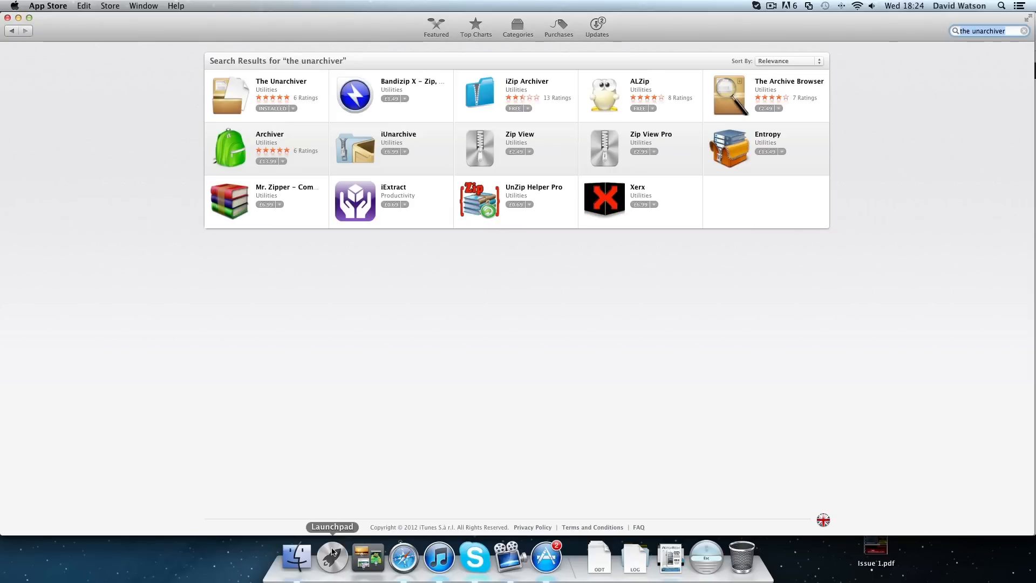
pyautogui.click(332, 557)
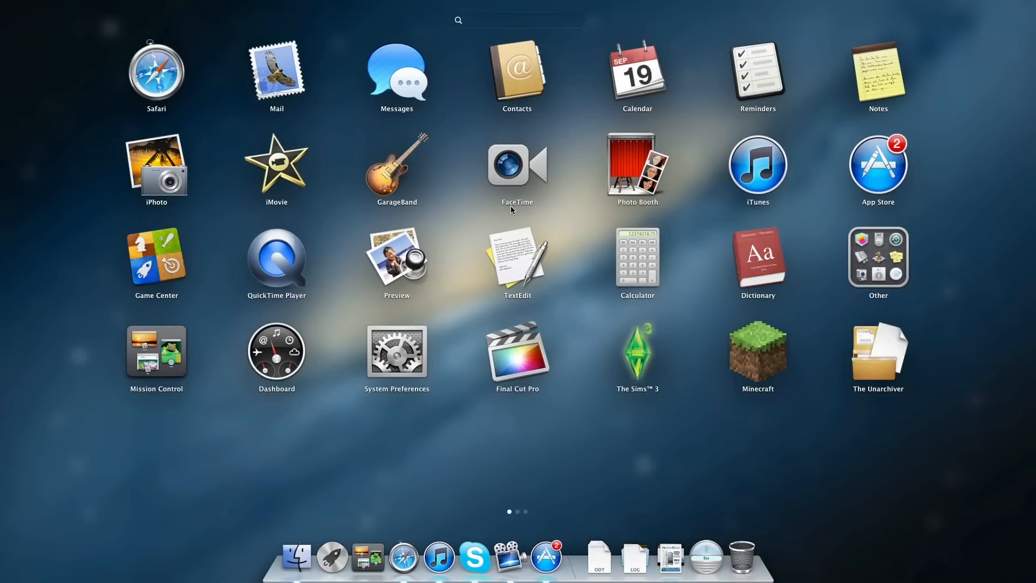
# Browse Launchpad's app pages, close it, and reopen it with The Unarchiver visible.
pyautogui.hscroll(-3)
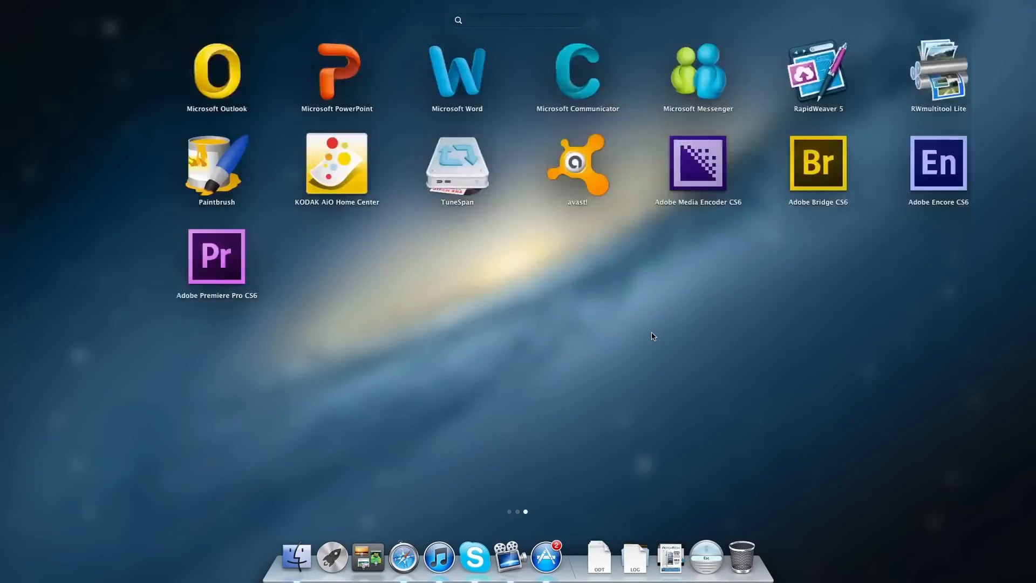
pyautogui.click(331, 554)
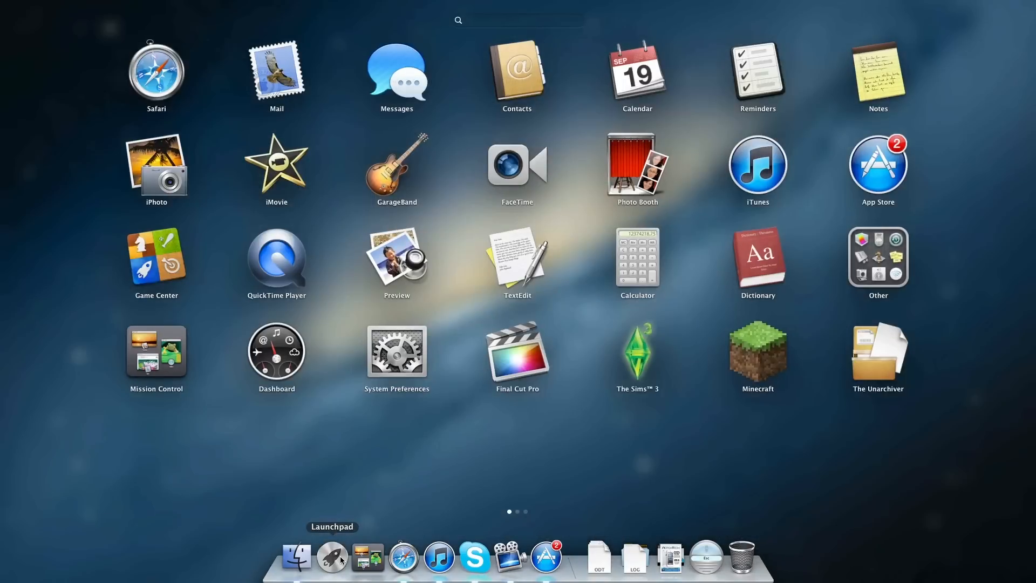
pyautogui.click(546, 555)
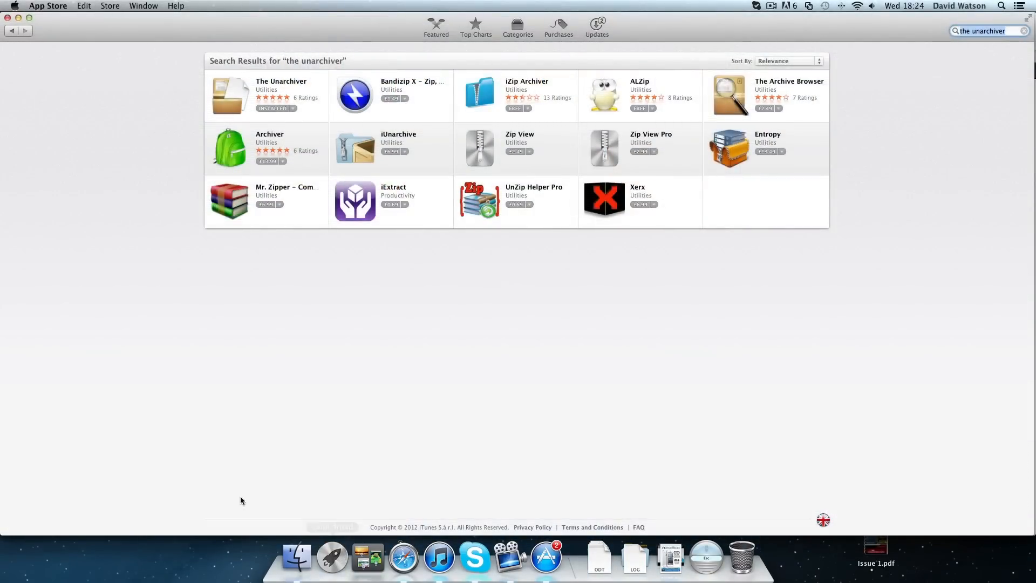
pyautogui.click(331, 556)
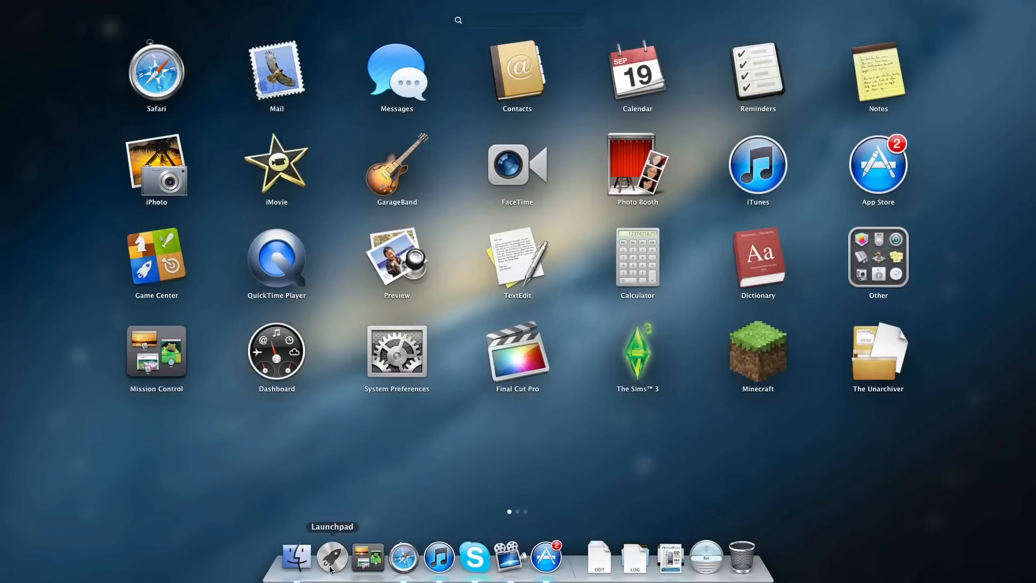
pyautogui.moveTo(856, 331)
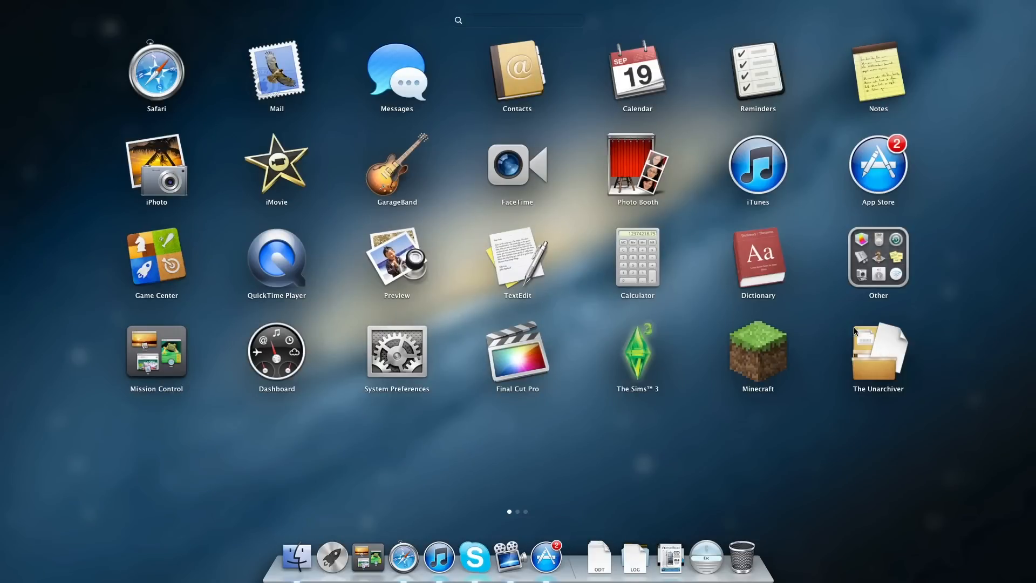
pyautogui.moveTo(856, 354)
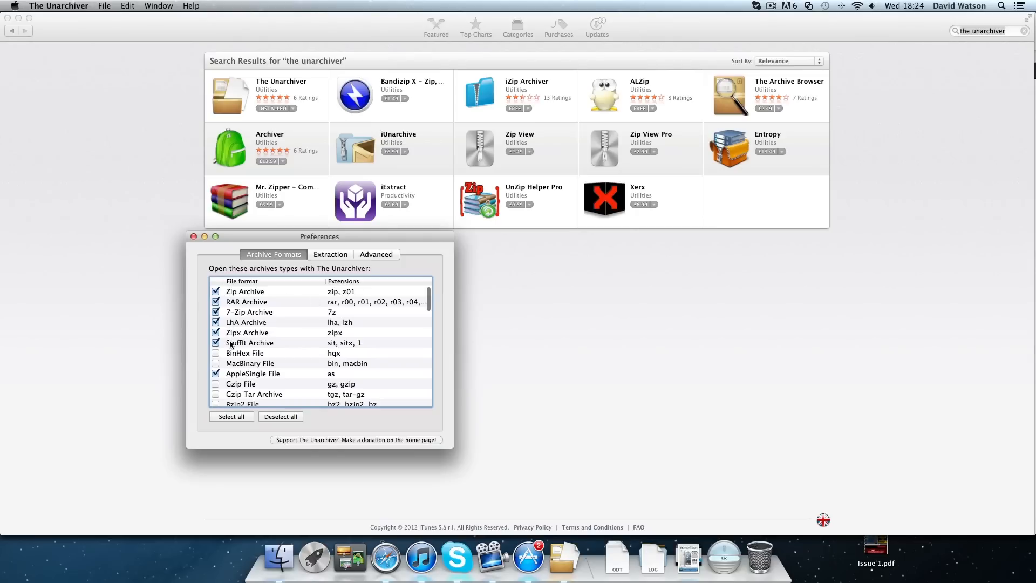
pyautogui.moveTo(332, 304)
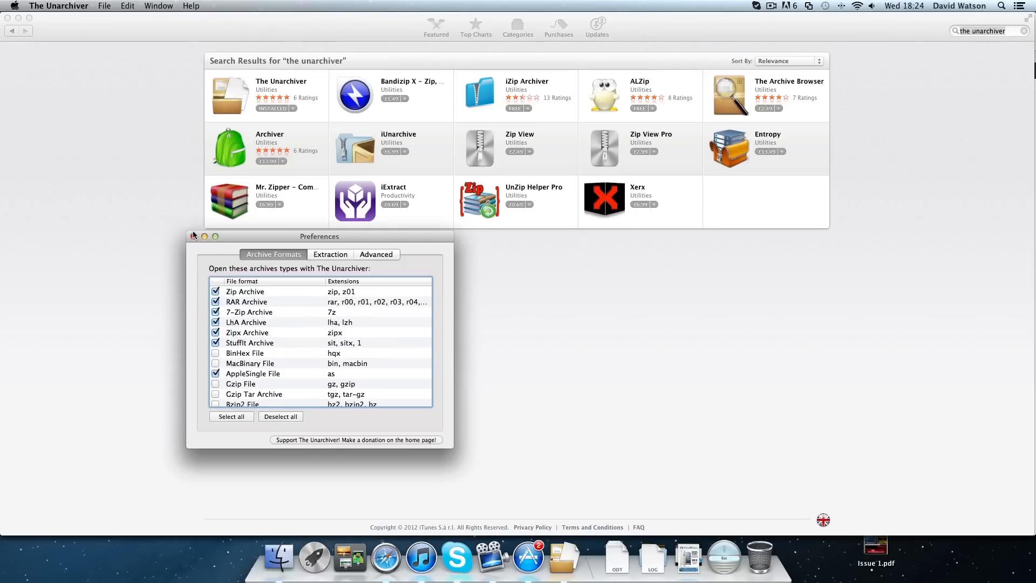
# Close The Unarchiver's Archive Formats preferences window.
pyautogui.click(195, 236)
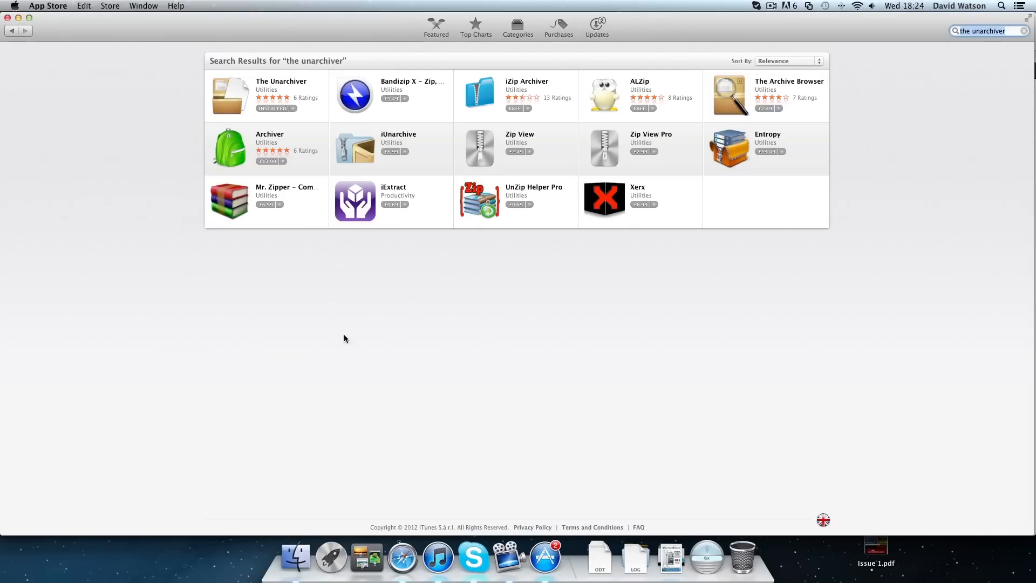
pyautogui.click(669, 555)
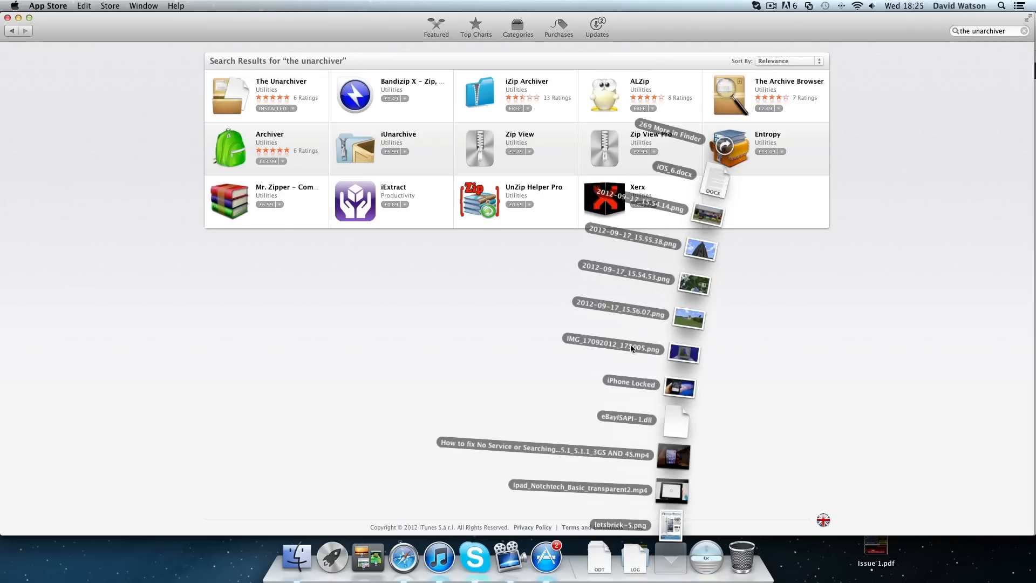
pyautogui.moveTo(796, 429)
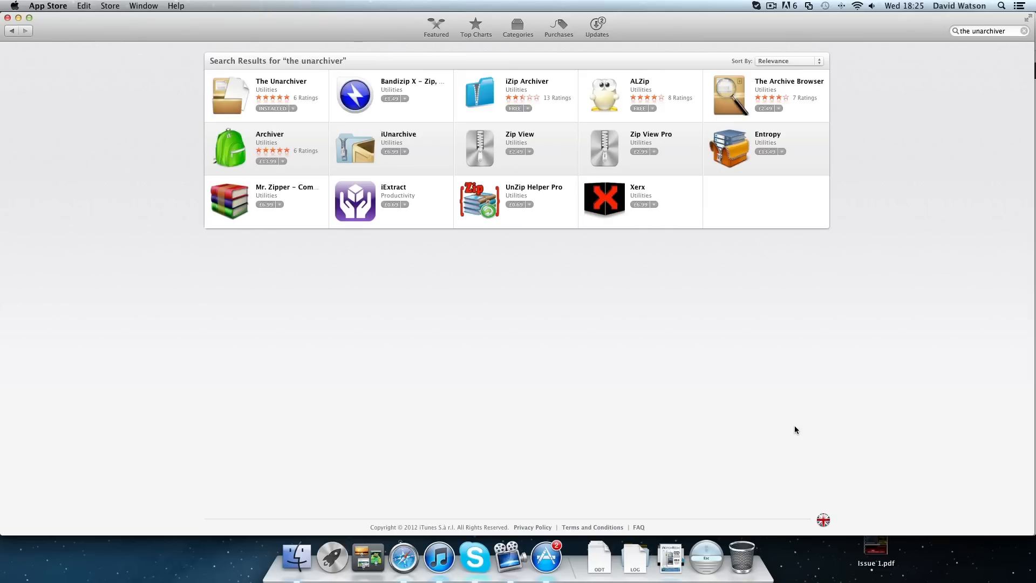
# Show the NotchTech home page in Safari, then the NotchTech Team Skype profile.
pyautogui.click(402, 557)
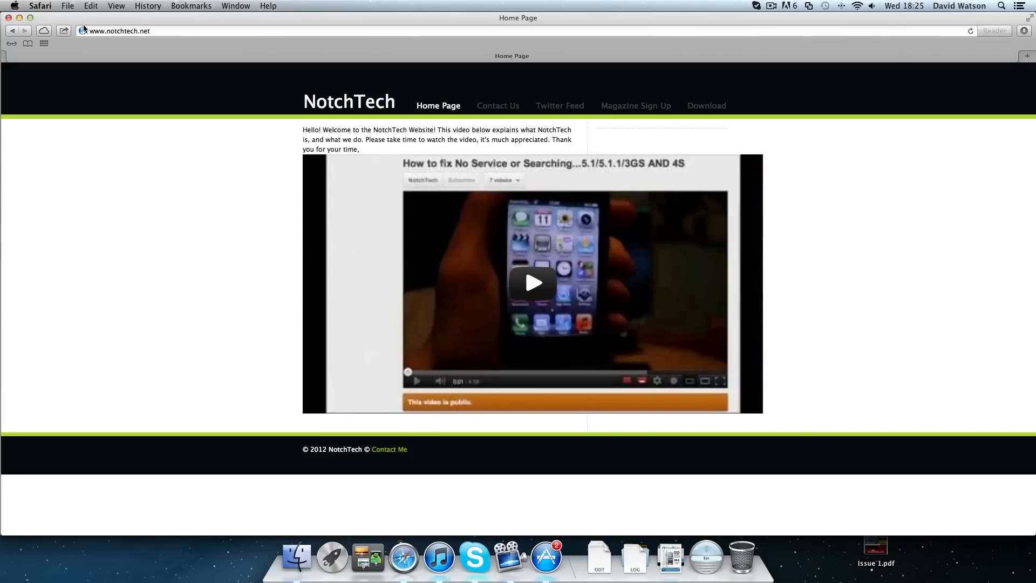
pyautogui.click(474, 557)
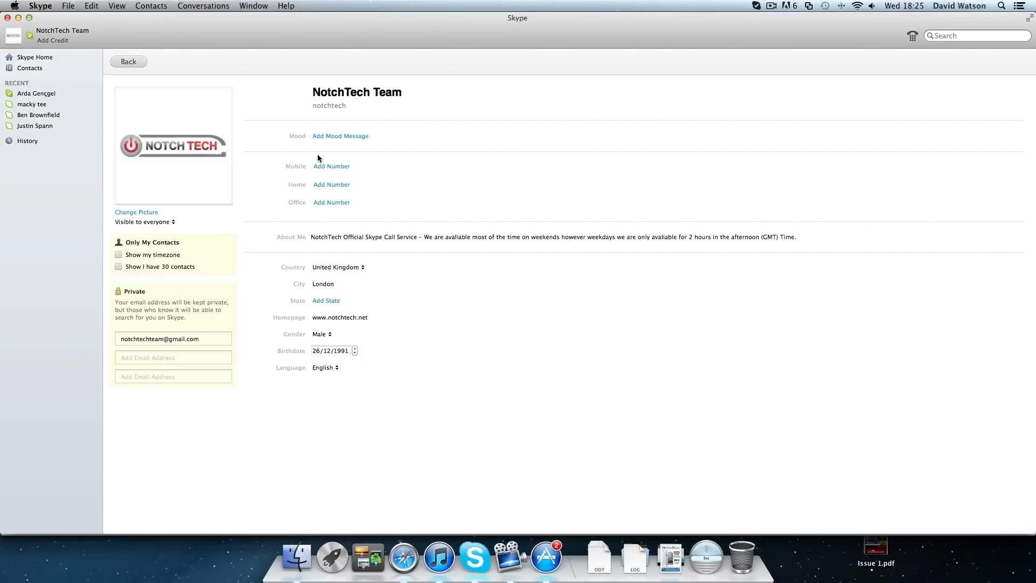
pyautogui.moveTo(380, 108)
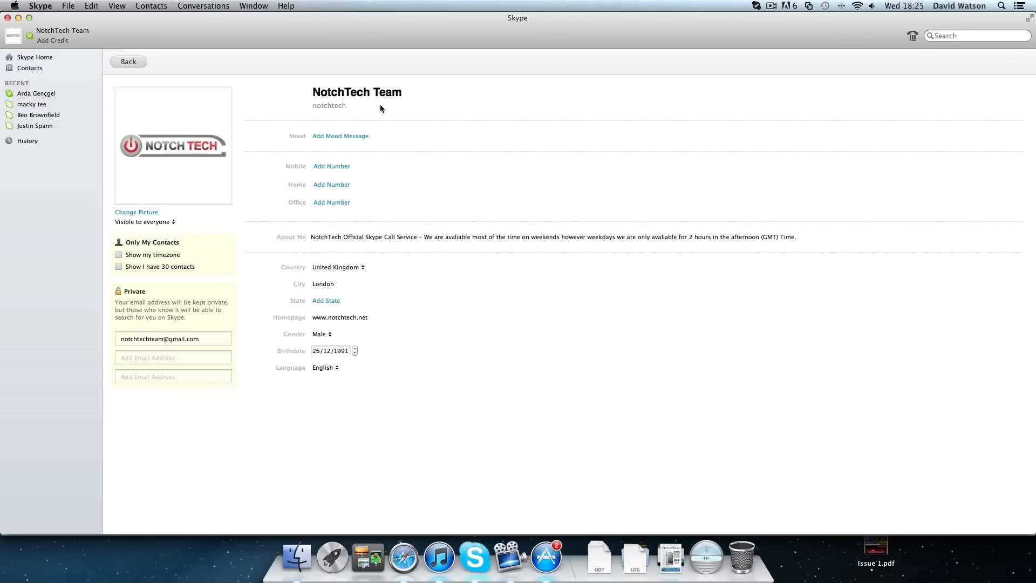
pyautogui.moveTo(403, 555)
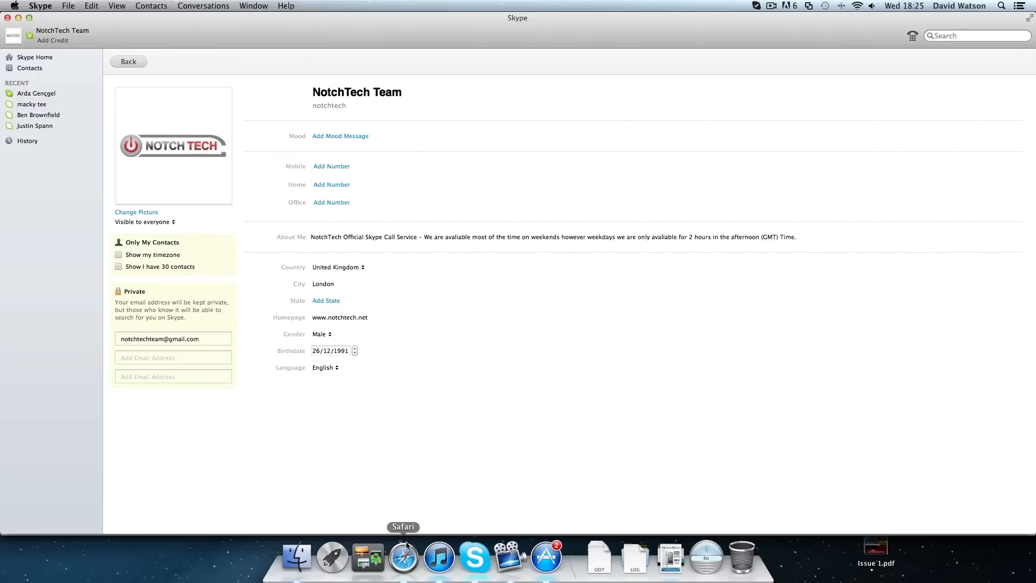